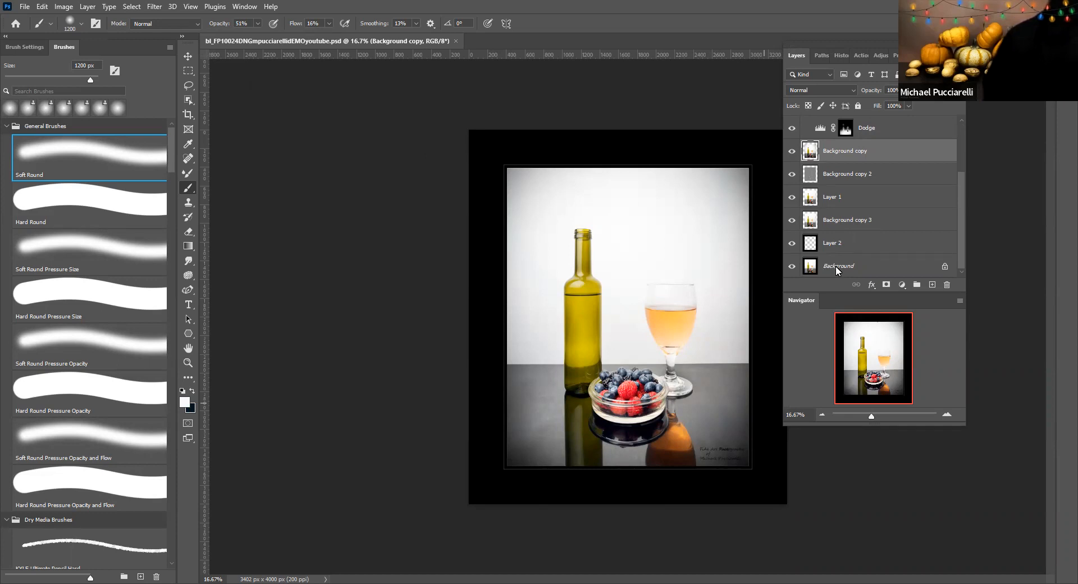
- Make the Background layer active and bring up the Image menu commands
{"action": "left_click", "coordinate": [838, 266]}
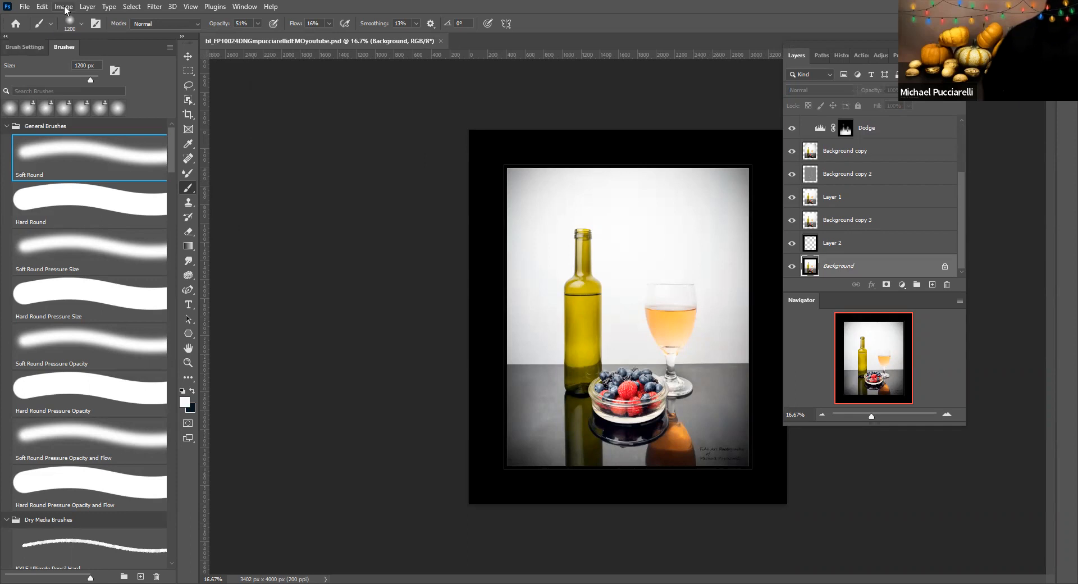
{"action": "left_click", "coordinate": [62, 7]}
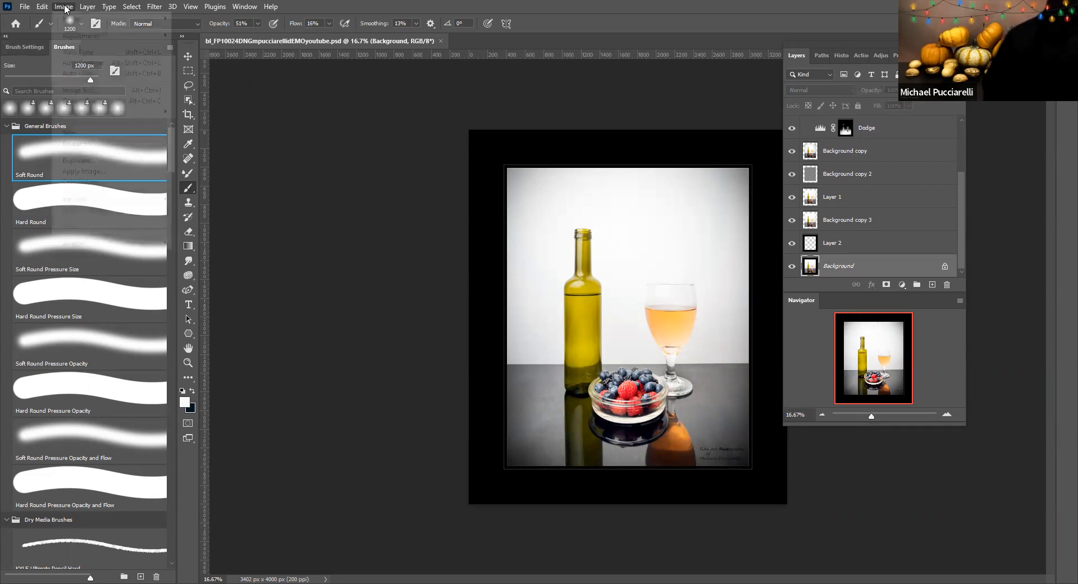
{"action": "left_click", "coordinate": [63, 7]}
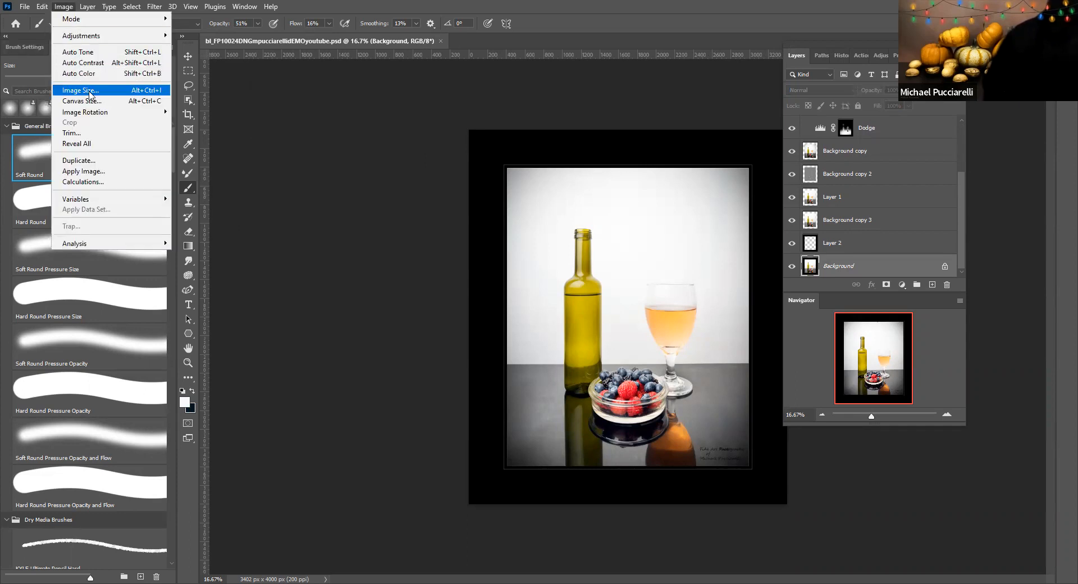
- In Image Size, review the Fit To presets and set Height to 3000 px for a 3402×3000 result
{"action": "left_click", "coordinate": [80, 90]}
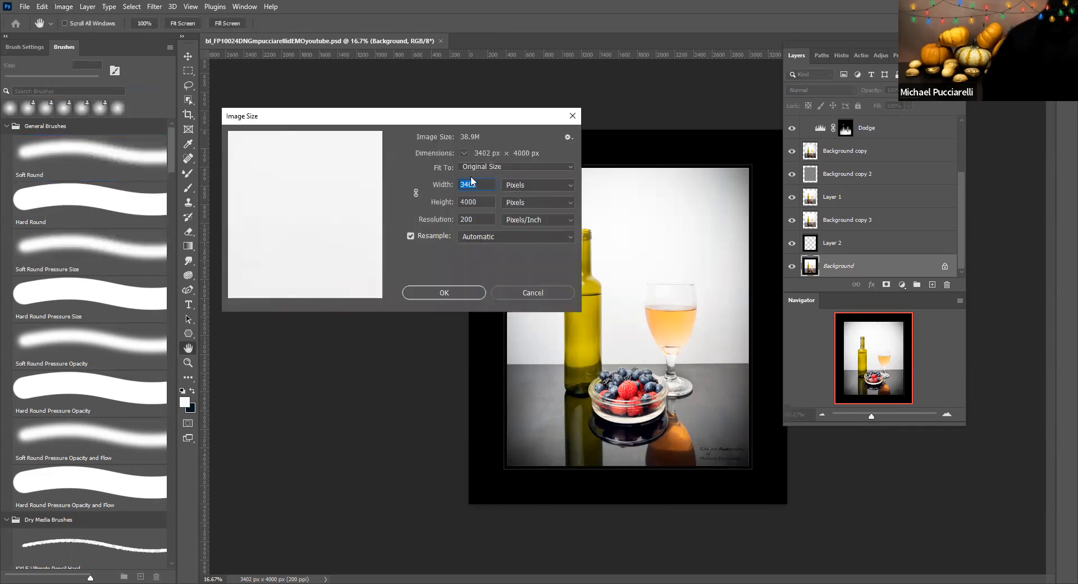
{"action": "left_click", "coordinate": [476, 184]}
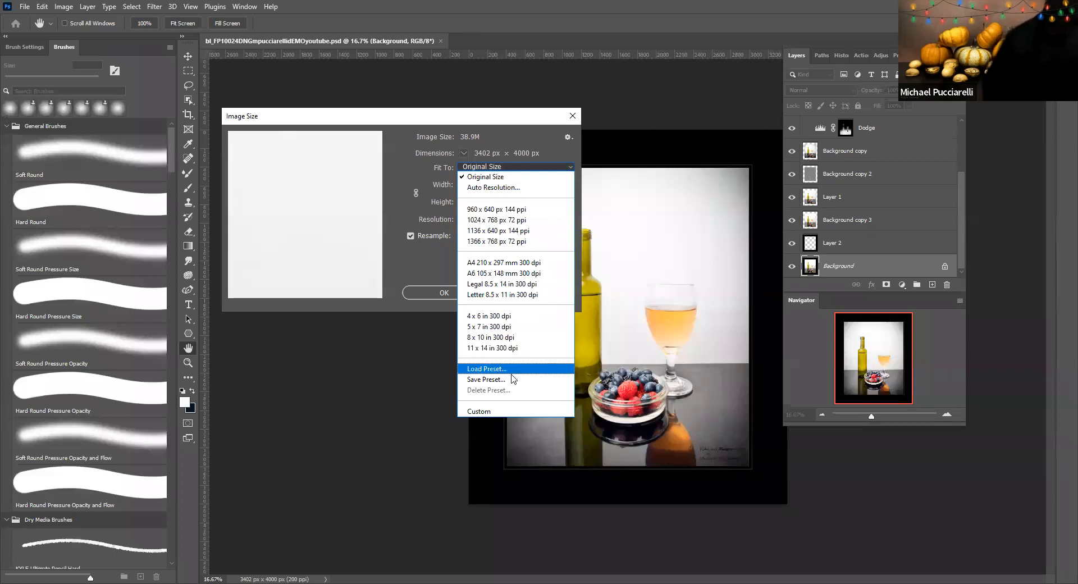
{"action": "mouse_move", "coordinate": [495, 379]}
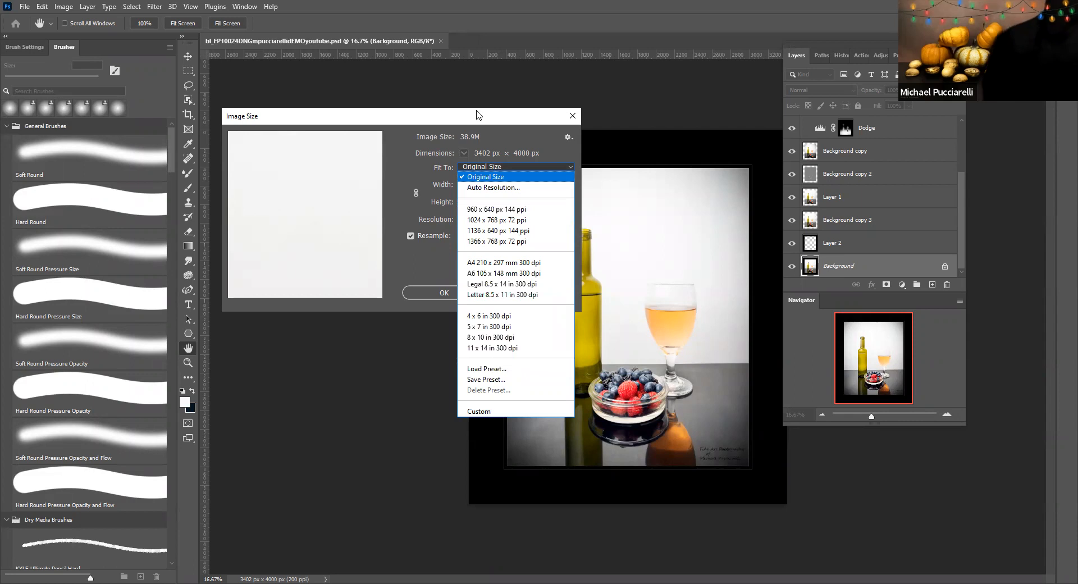
{"action": "left_click", "coordinate": [486, 176]}
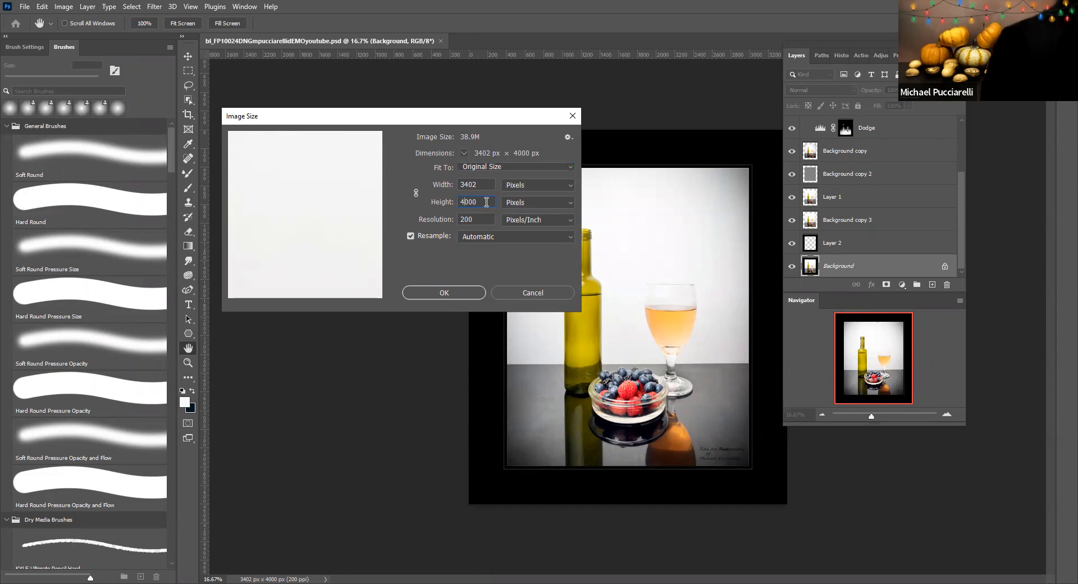
{"action": "type", "text": "3000"}
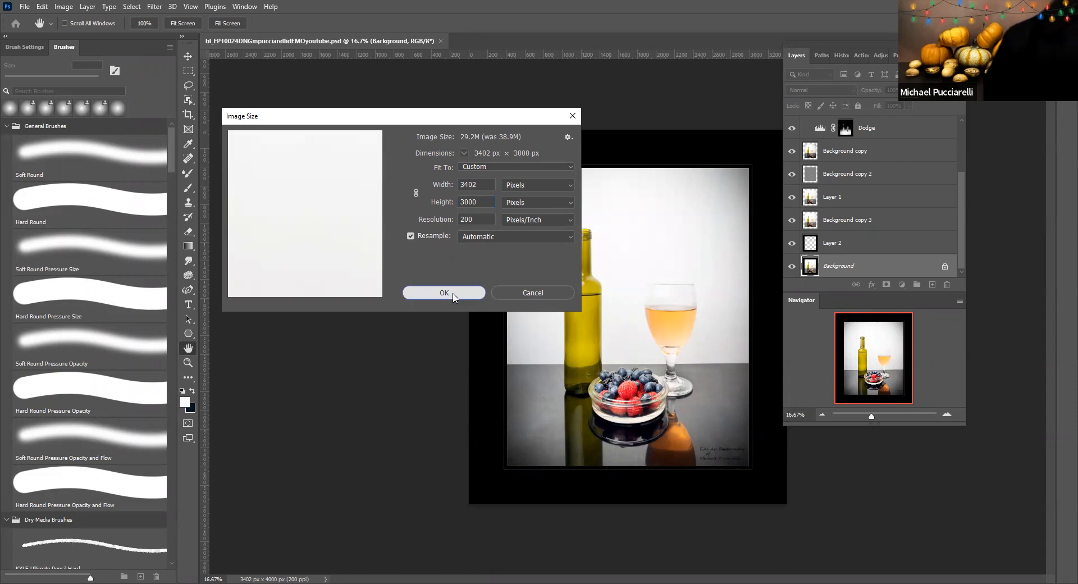
- Apply the 3402×3000 px resize and return to the Image Size settings
{"action": "left_click", "coordinate": [445, 291]}
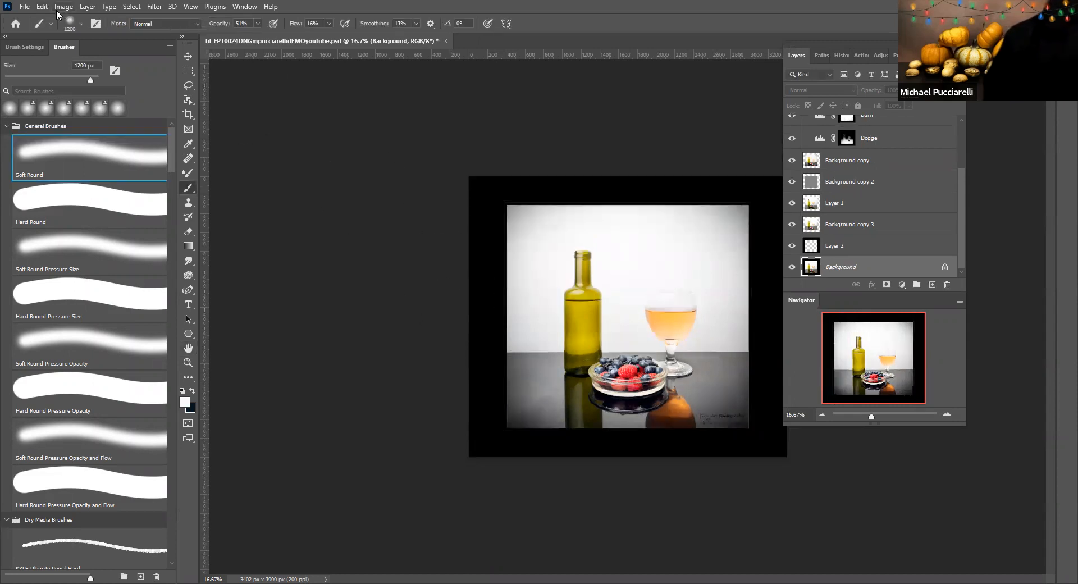
{"action": "left_click", "coordinate": [62, 6]}
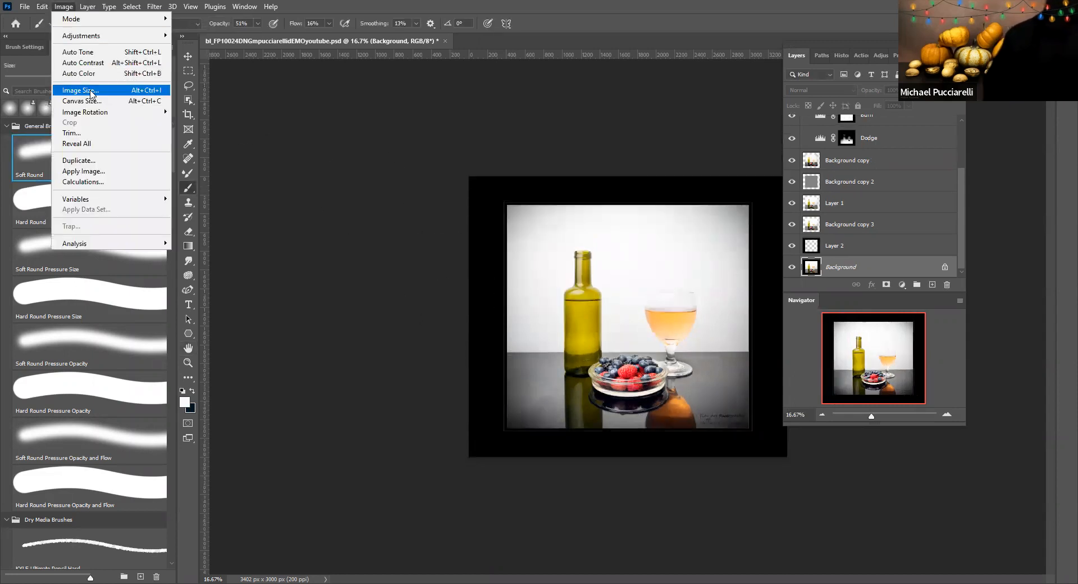
{"action": "left_click", "coordinate": [80, 90]}
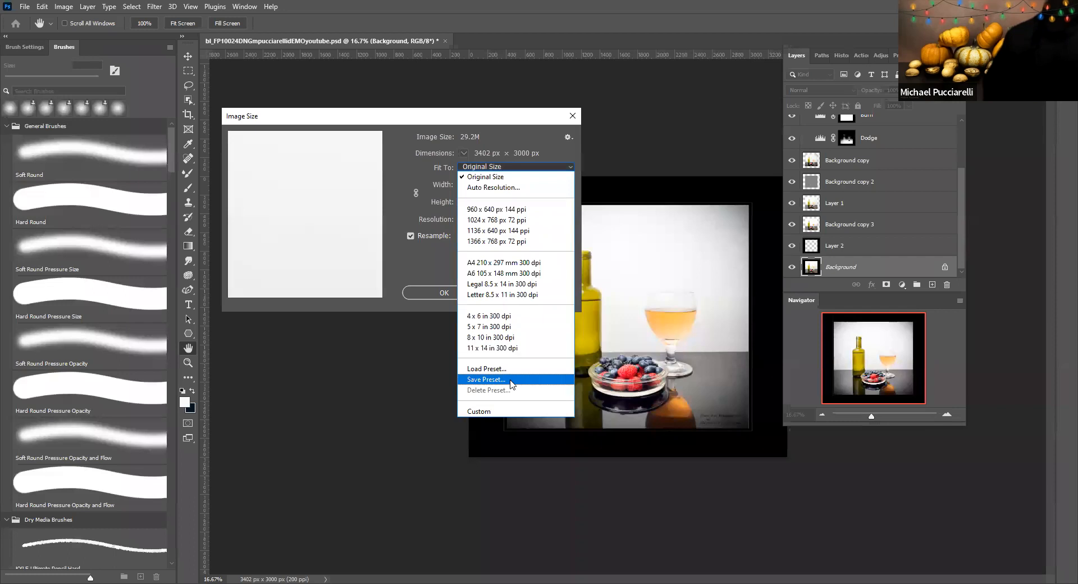
- Save the current size as a preset named Imagefordemo on the Desktop
{"action": "left_click", "coordinate": [486, 379]}
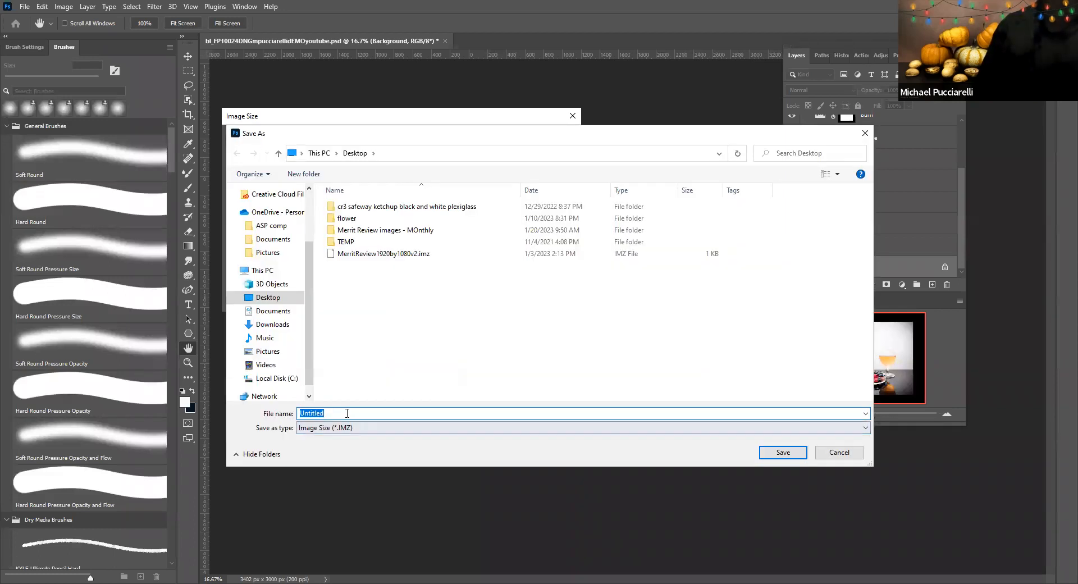
{"action": "left_click", "coordinate": [329, 412]}
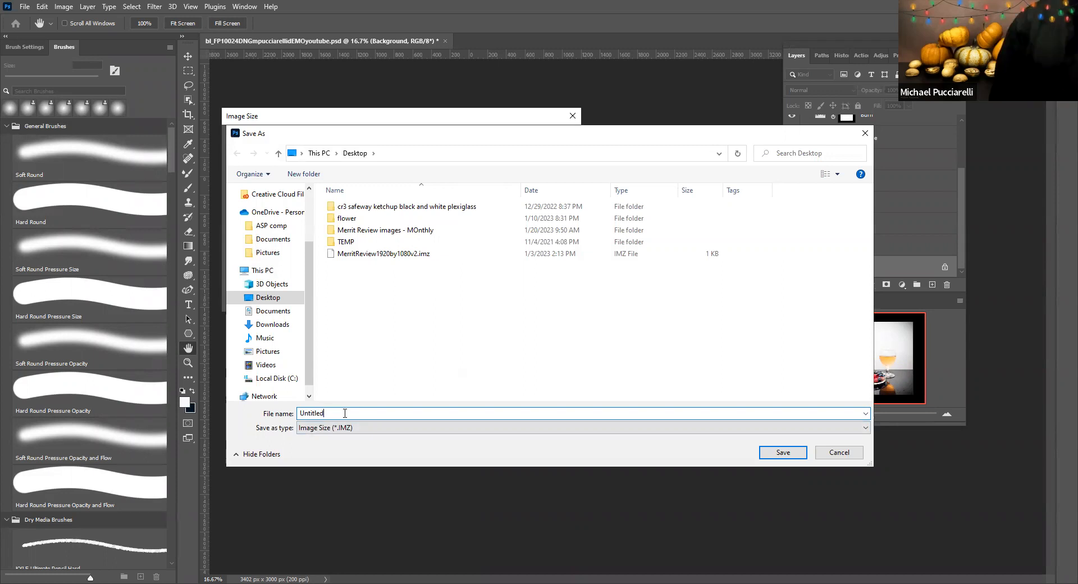
{"action": "type", "text": "U"}
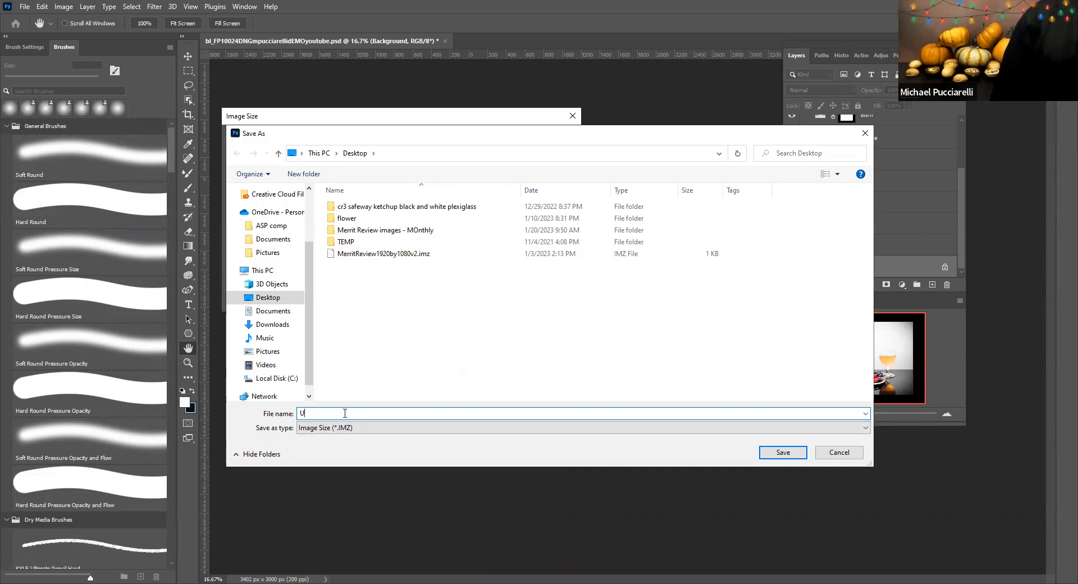
{"action": "key", "text": "Backspace"}
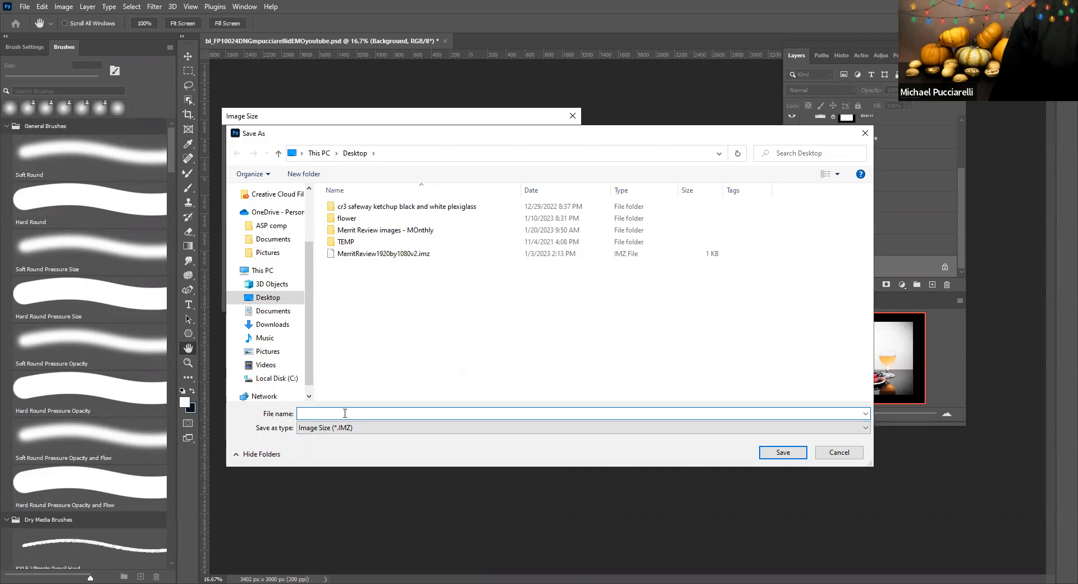
{"action": "type", "text": "Imagefor"}
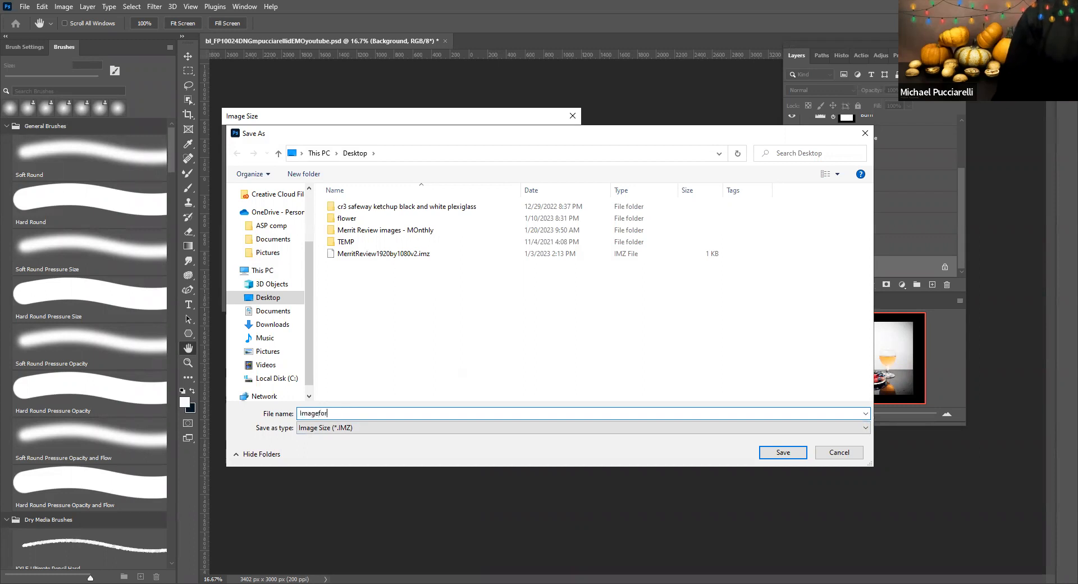
{"action": "type", "text": "demo"}
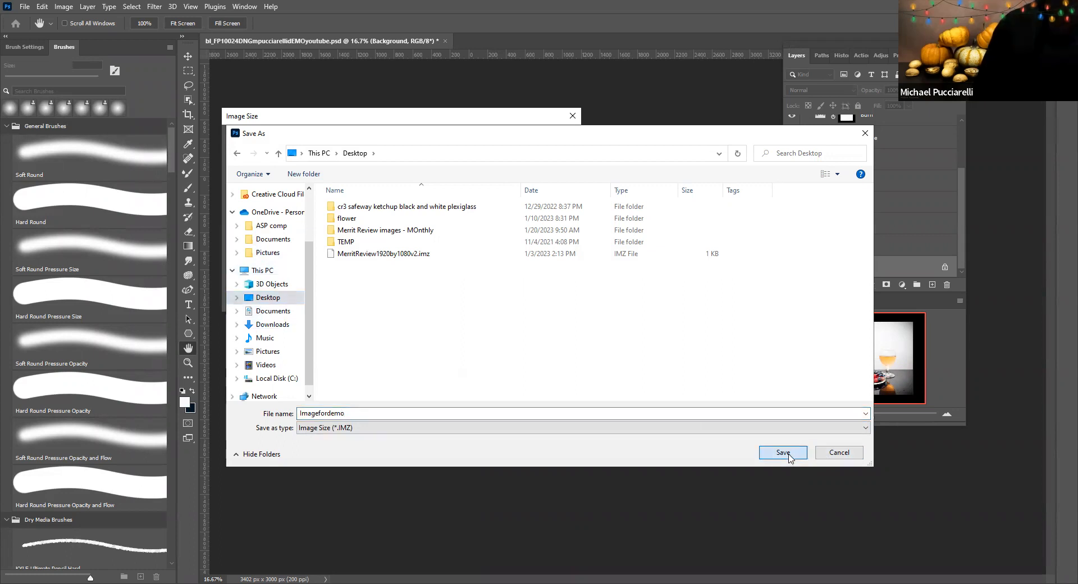
{"action": "left_click", "coordinate": [782, 452]}
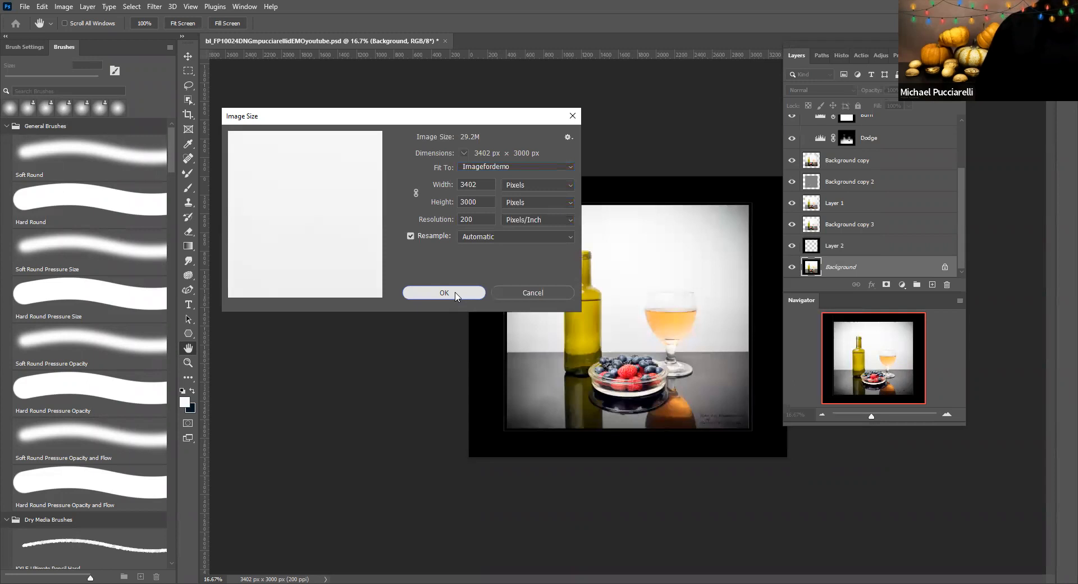
- Close Image Size with OK, reopen it and show the Fit To presets including Imagefordemo
{"action": "left_click", "coordinate": [443, 292]}
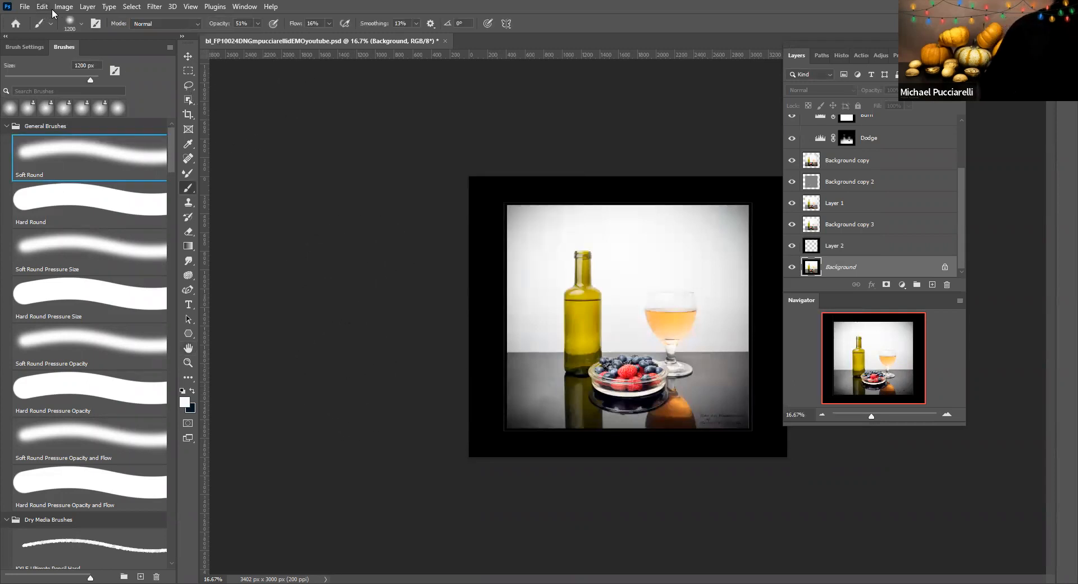
{"action": "left_click", "coordinate": [63, 7]}
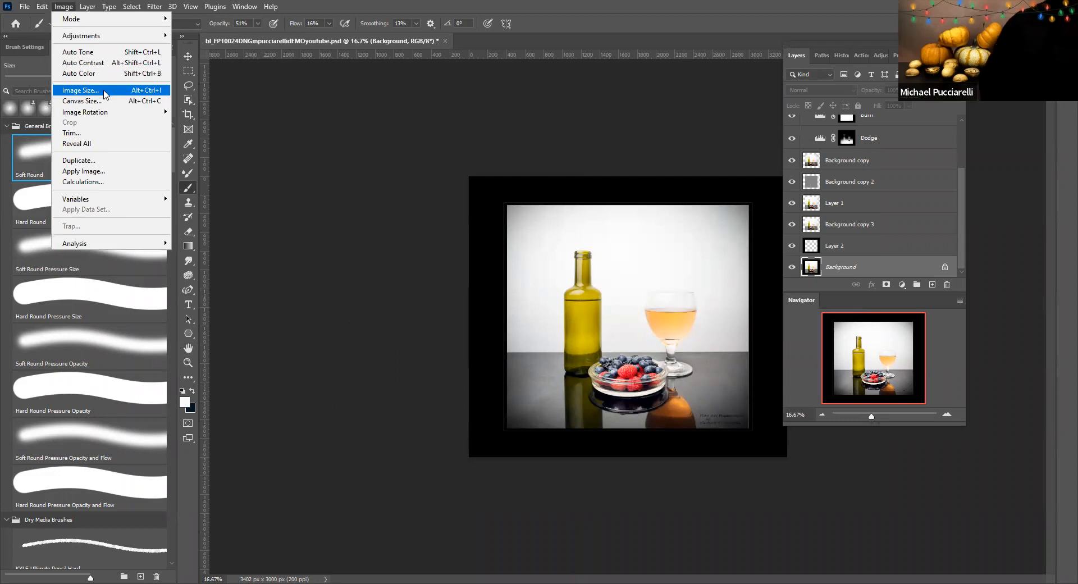
{"action": "left_click", "coordinate": [80, 90]}
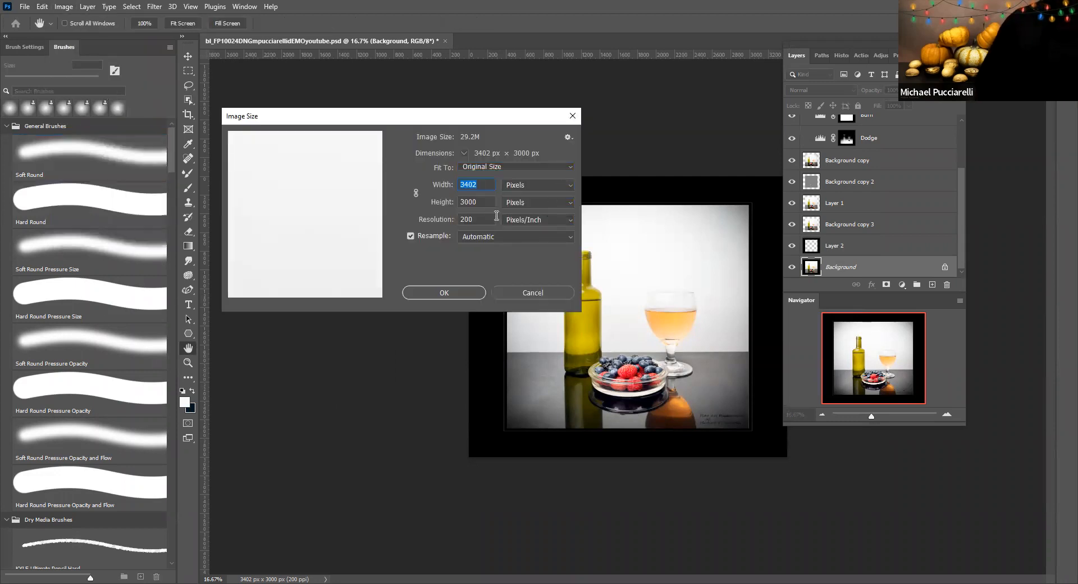
{"action": "left_click", "coordinate": [516, 166]}
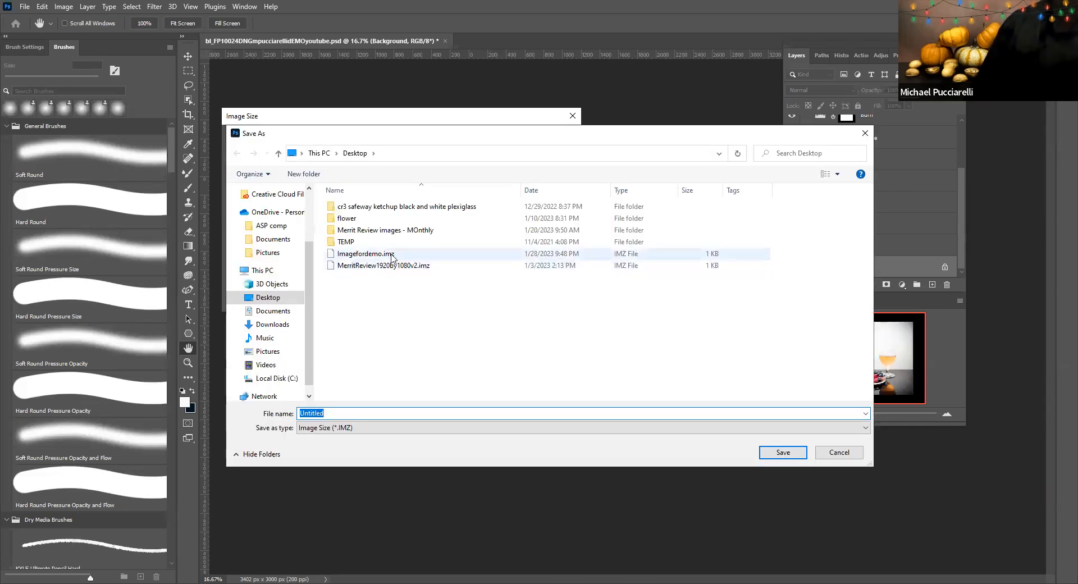
{"action": "mouse_move", "coordinate": [365, 253]}
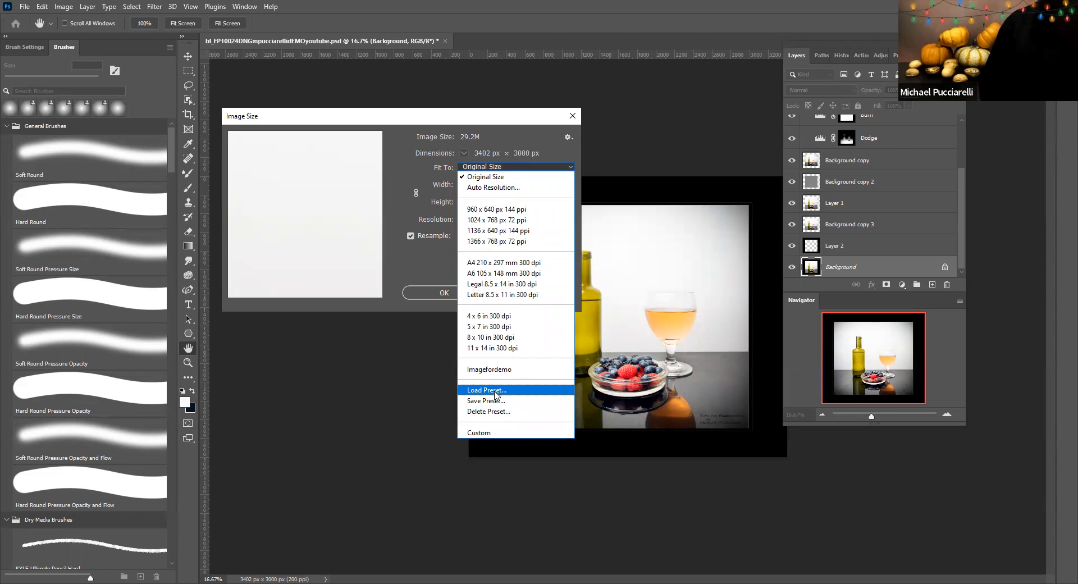
- Choose Load Preset and select MeritReview1920by1080v2.imz on the Desktop
{"action": "left_click", "coordinate": [485, 389]}
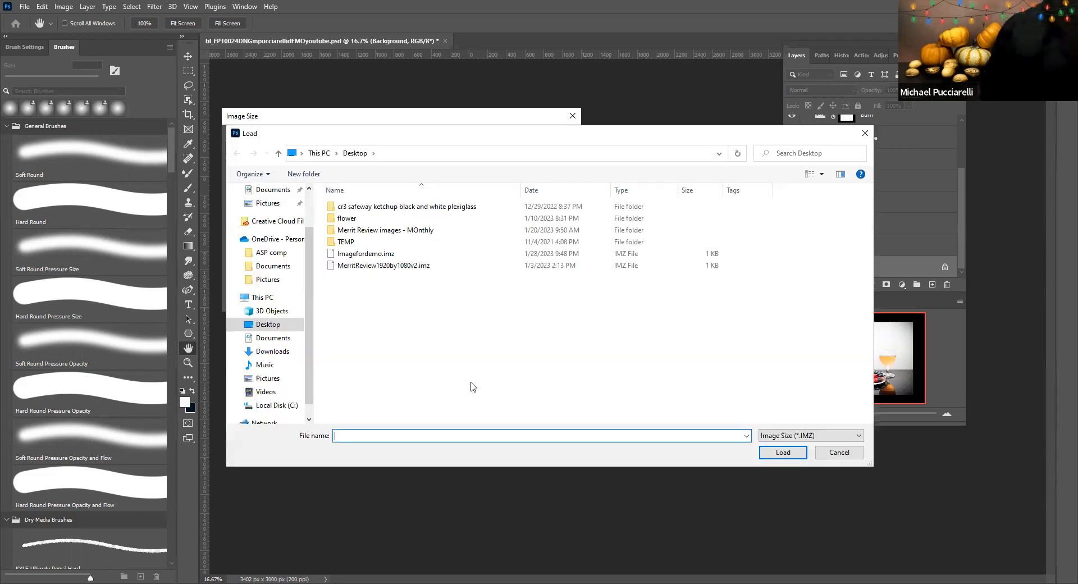
{"action": "left_click", "coordinate": [382, 265]}
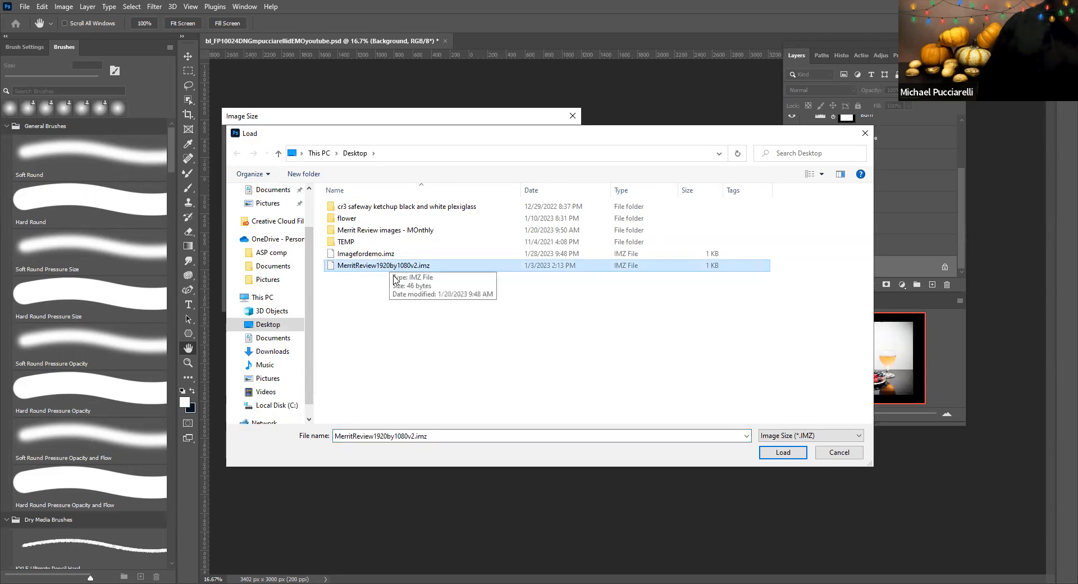
{"action": "mouse_move", "coordinate": [388, 274]}
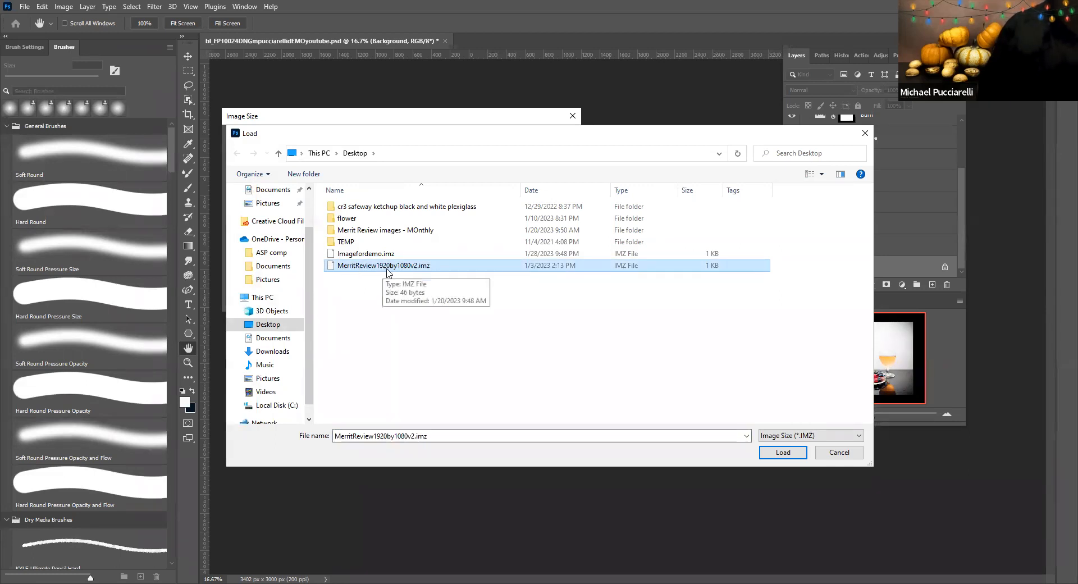